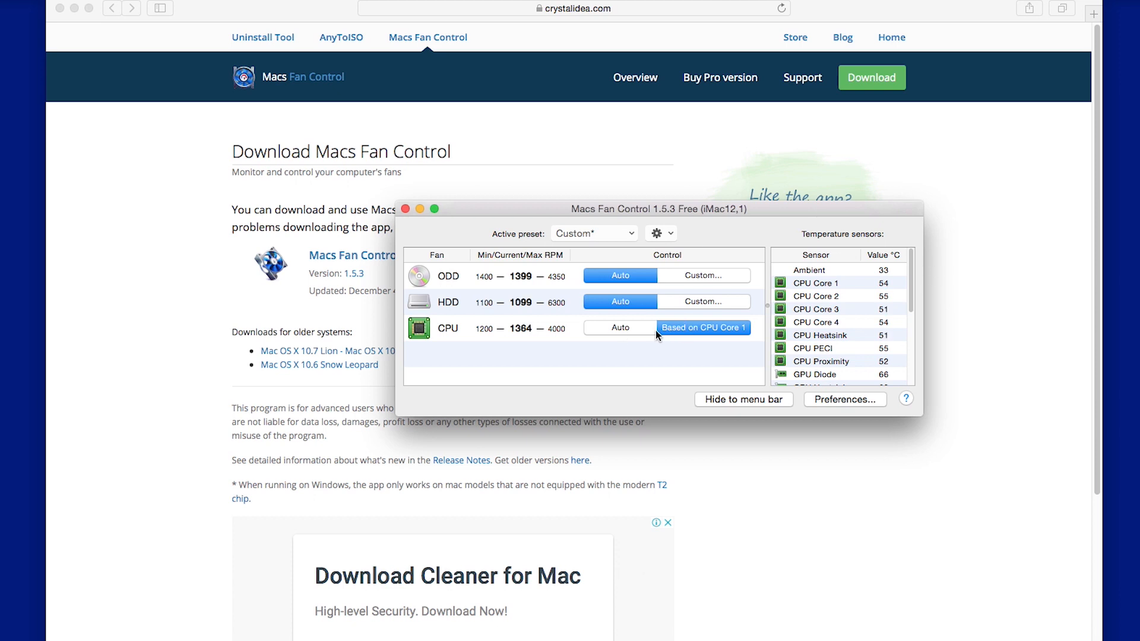
Set the CPU fan back to Auto so the system controls its speed.
left_click(620, 328)
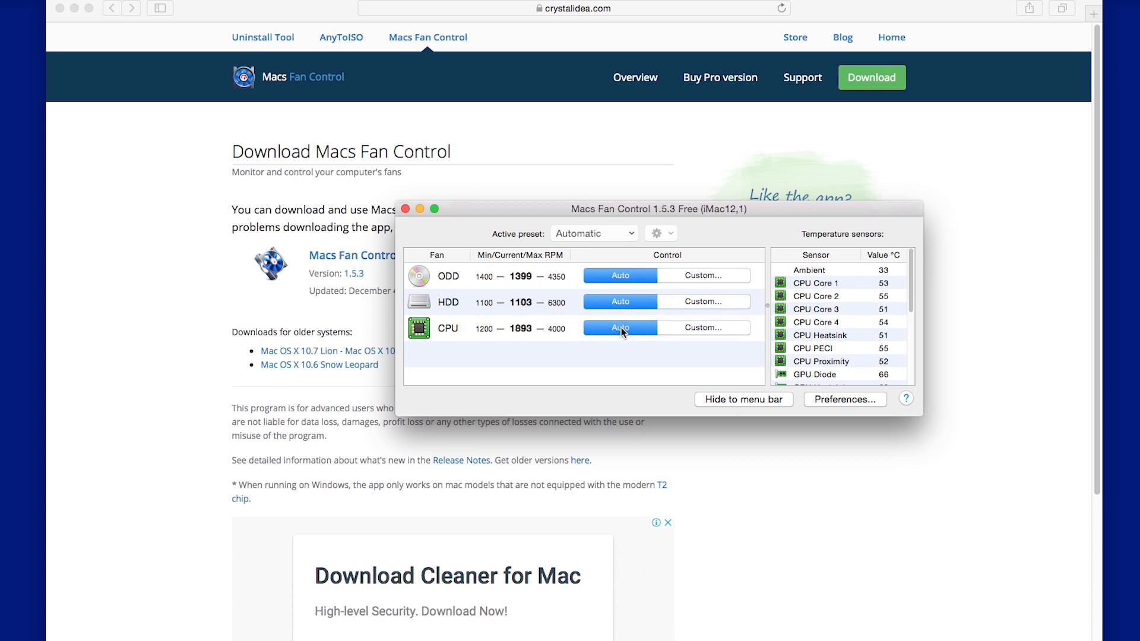
mouse_move(620, 328)
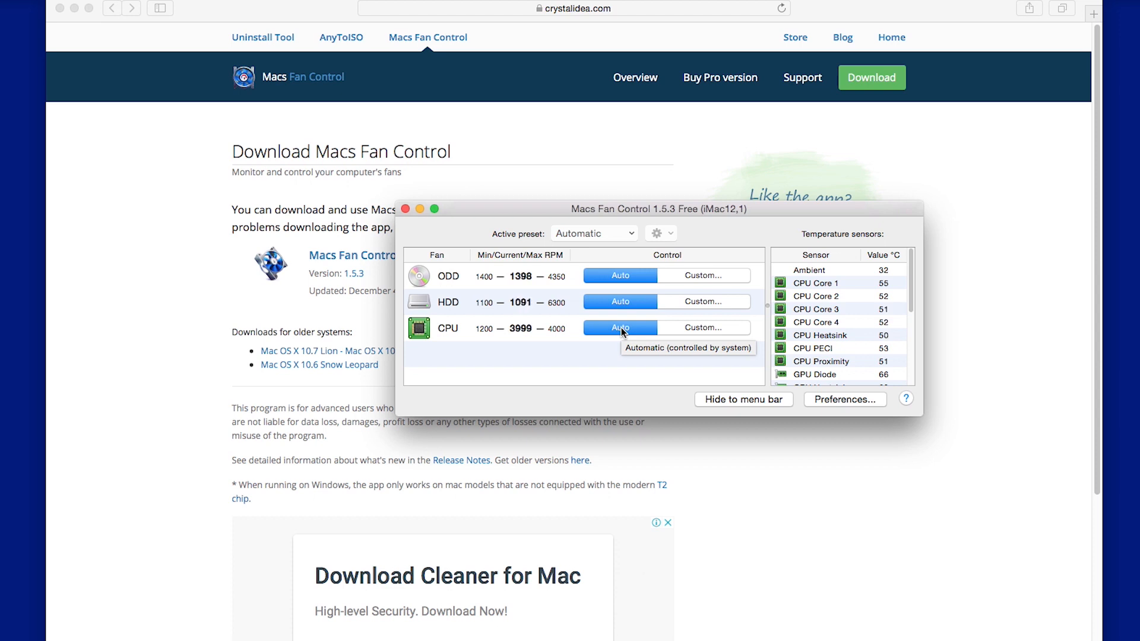
mouse_move(692, 366)
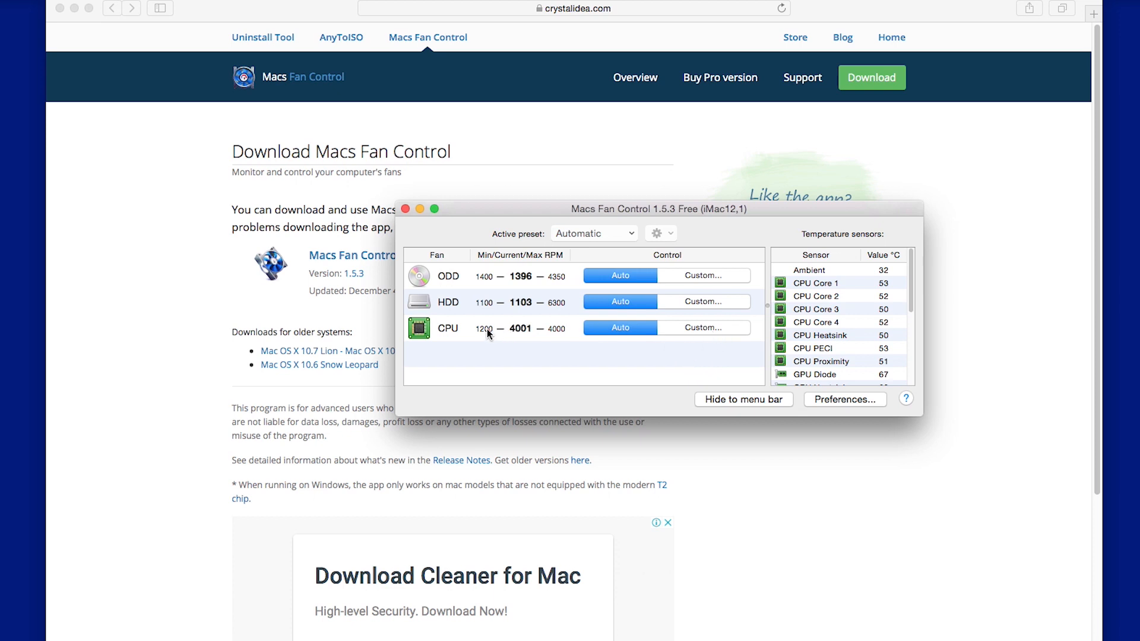
mouse_move(705, 335)
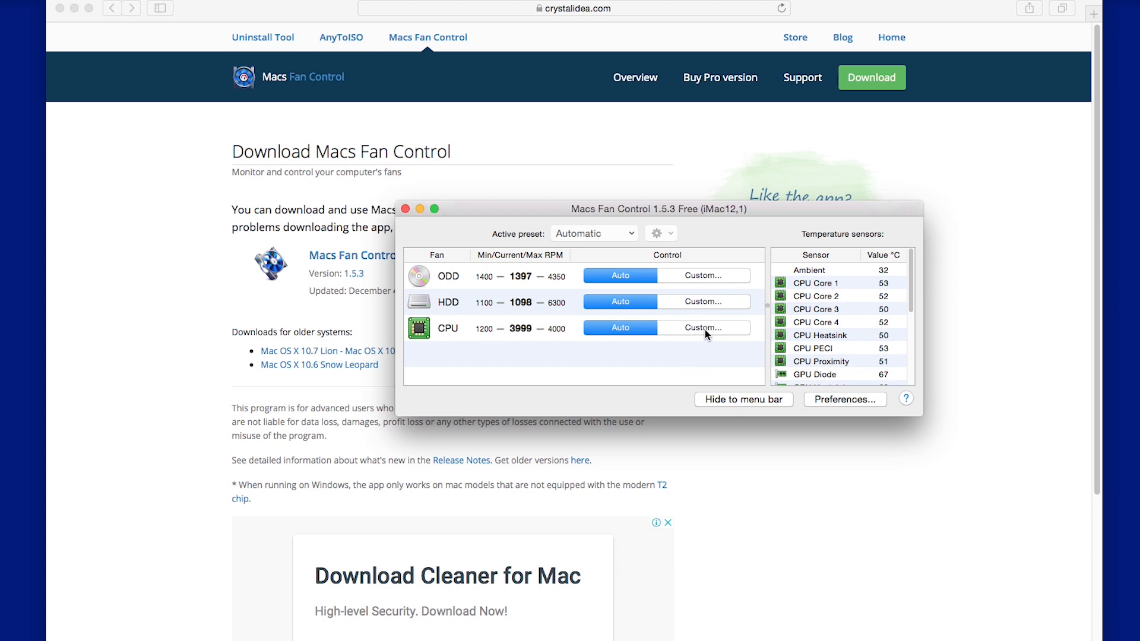
Bring up the CPU fan's Custom control dialog and expand the temperature sensor list.
left_click(702, 328)
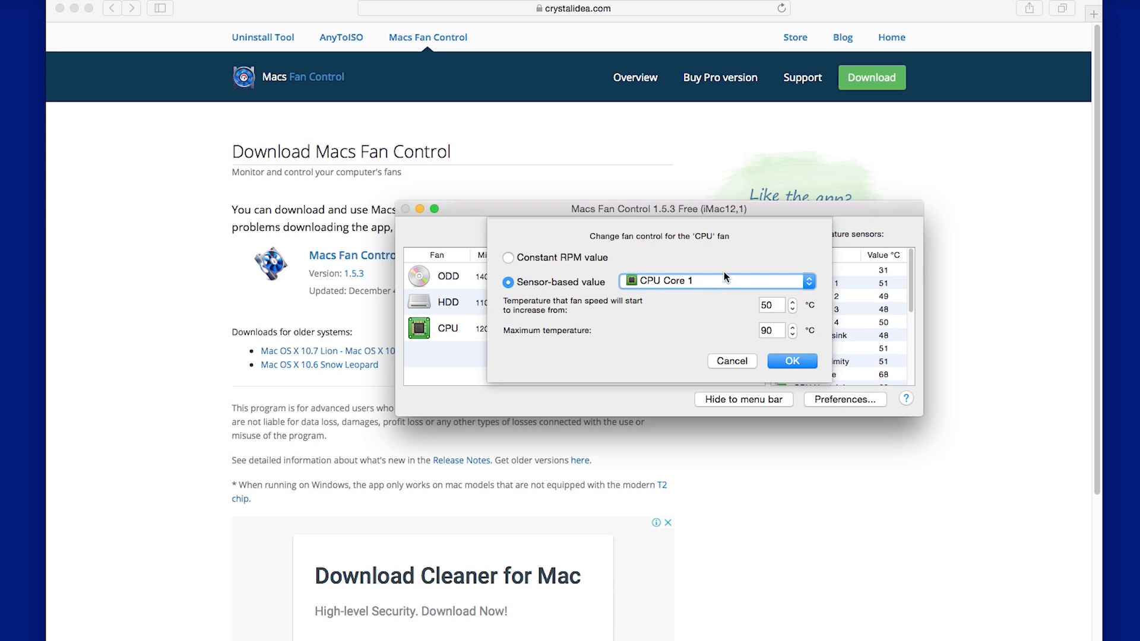
left_click(715, 282)
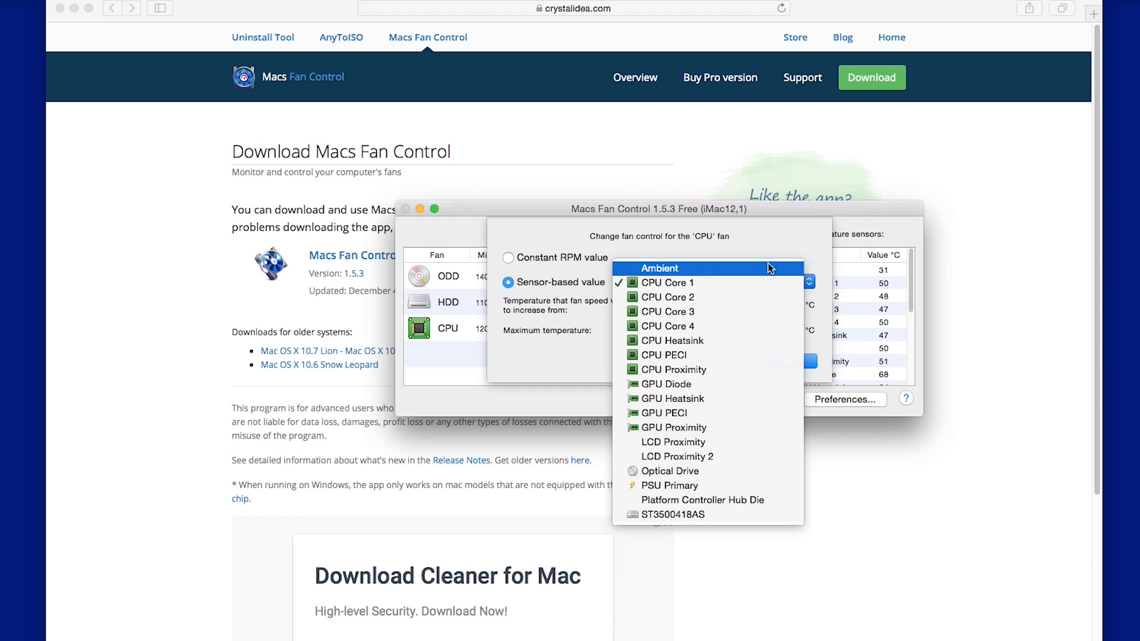
Tie the CPU fan to CPU Core 1 with a 50–90 °C range and confirm with OK.
left_click(666, 283)
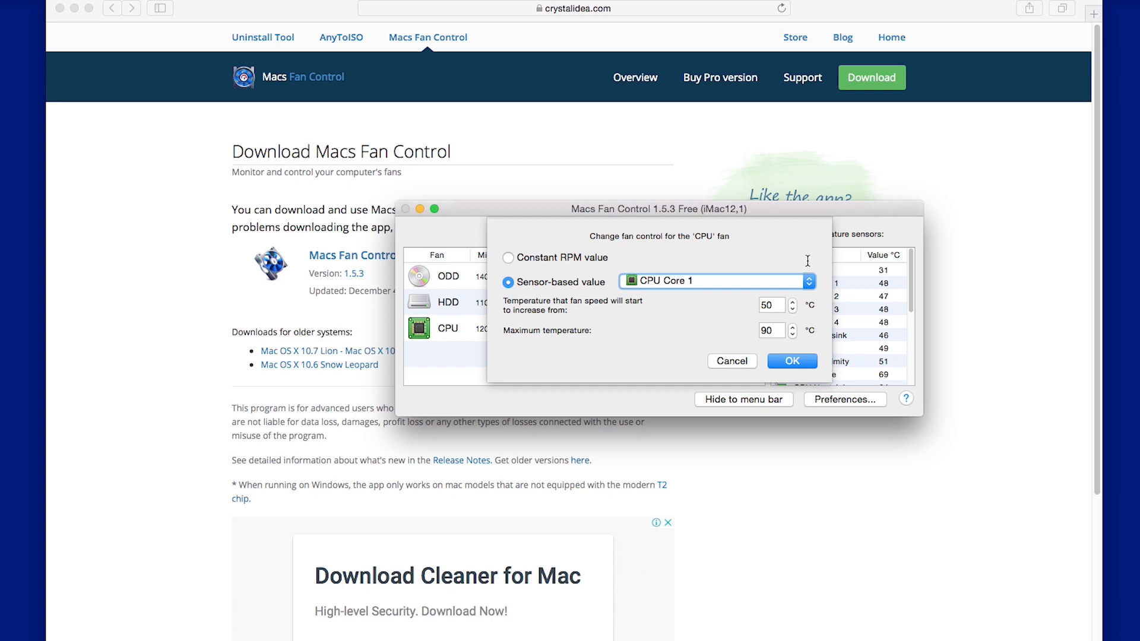
left_click(791, 361)
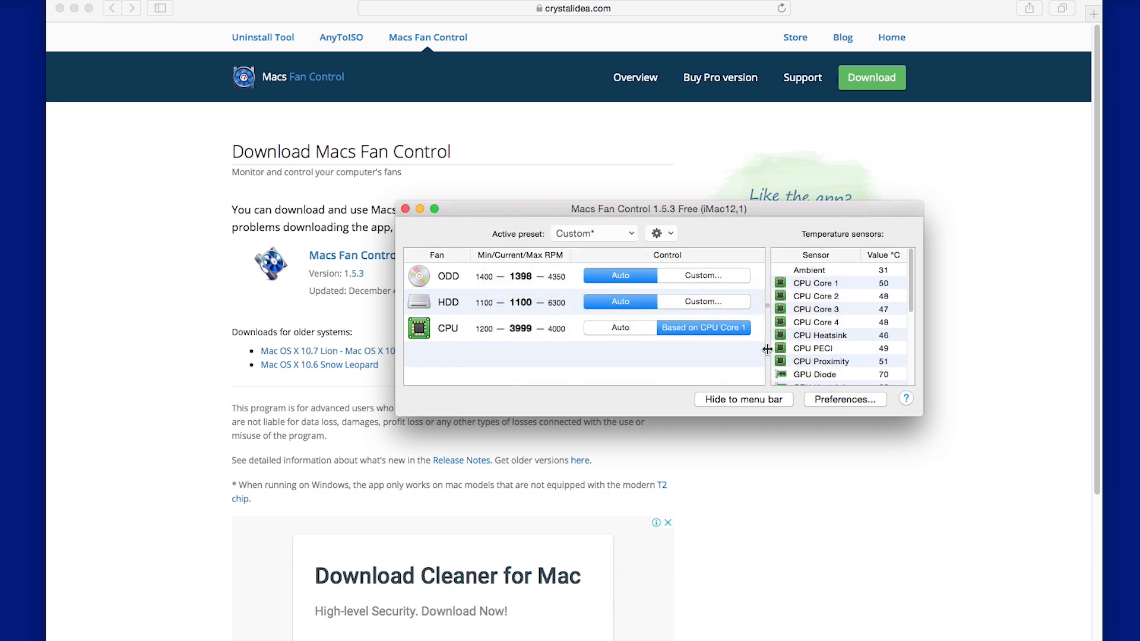